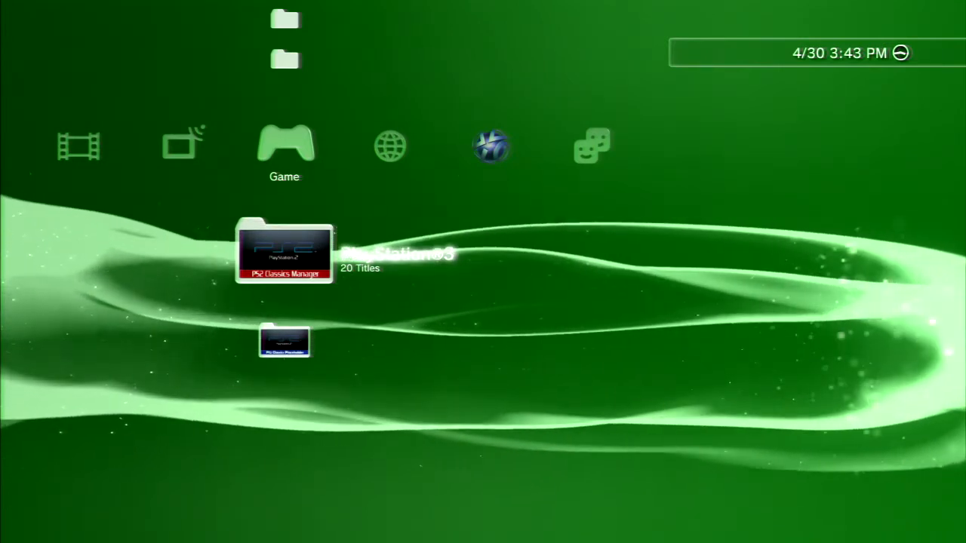
Launch the game from the Game column and acknowledge the version 1.05 update notice
scroll("down", 3)
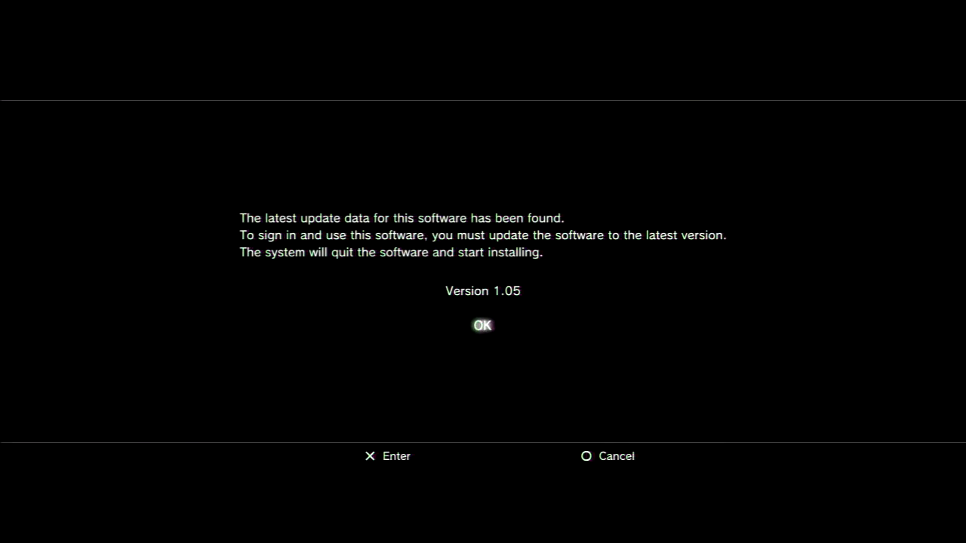
left_click(481, 326)
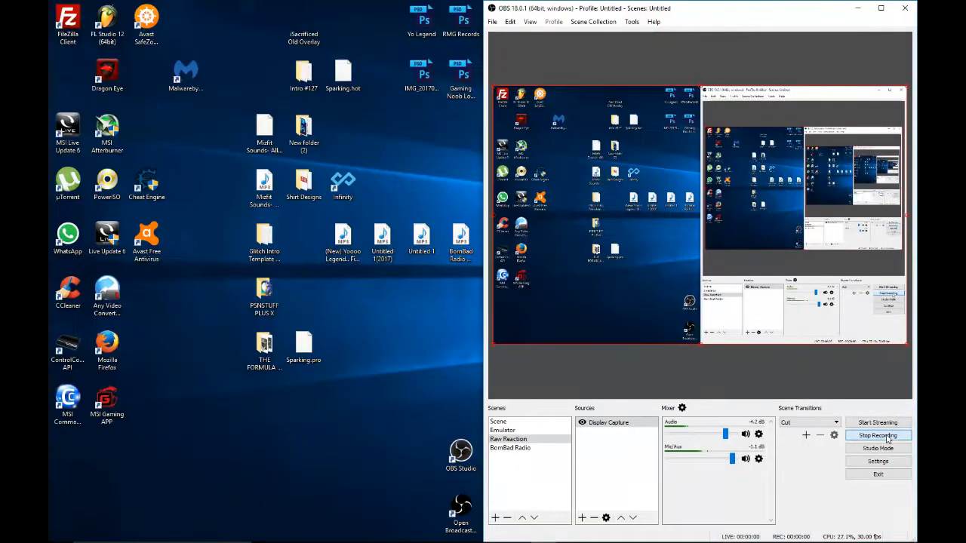
left_click(878, 434)
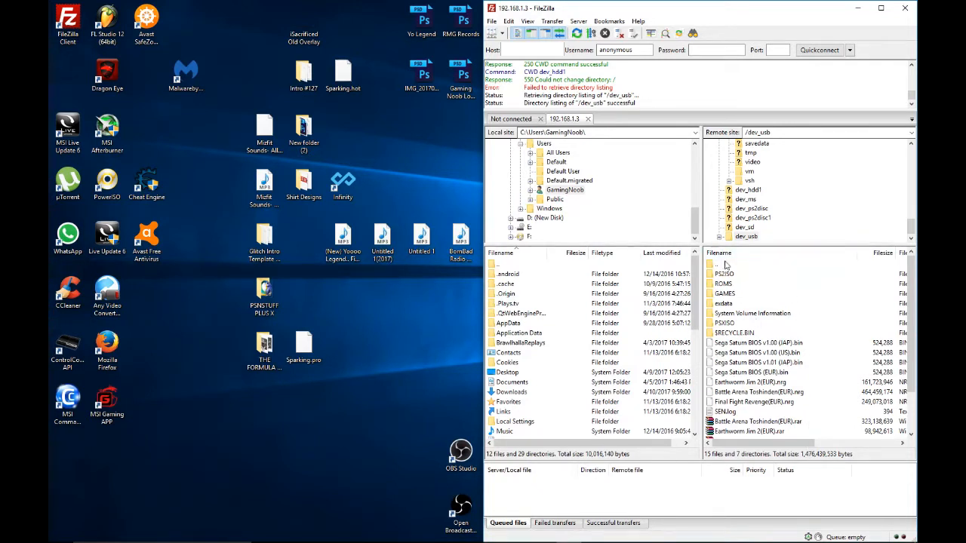
mouse_move(725, 268)
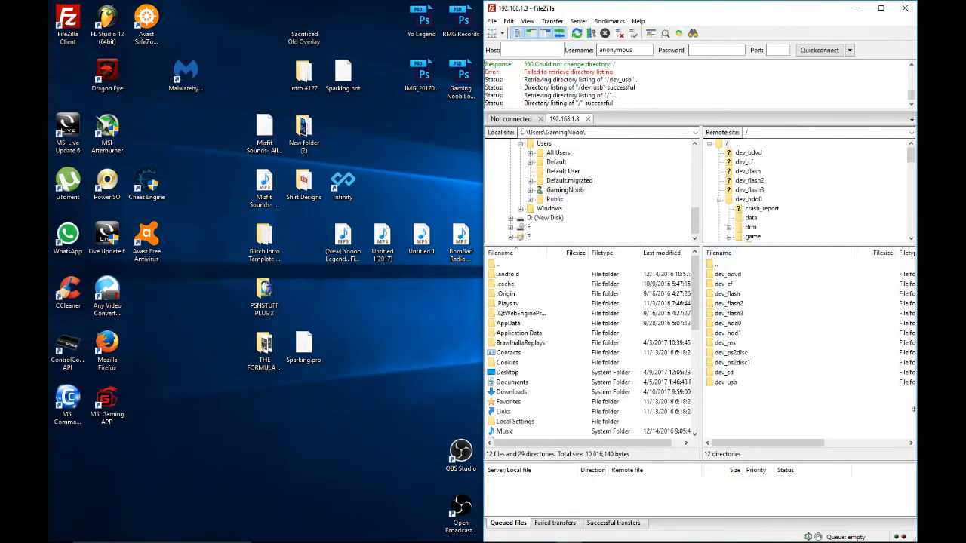
mouse_move(860, 219)
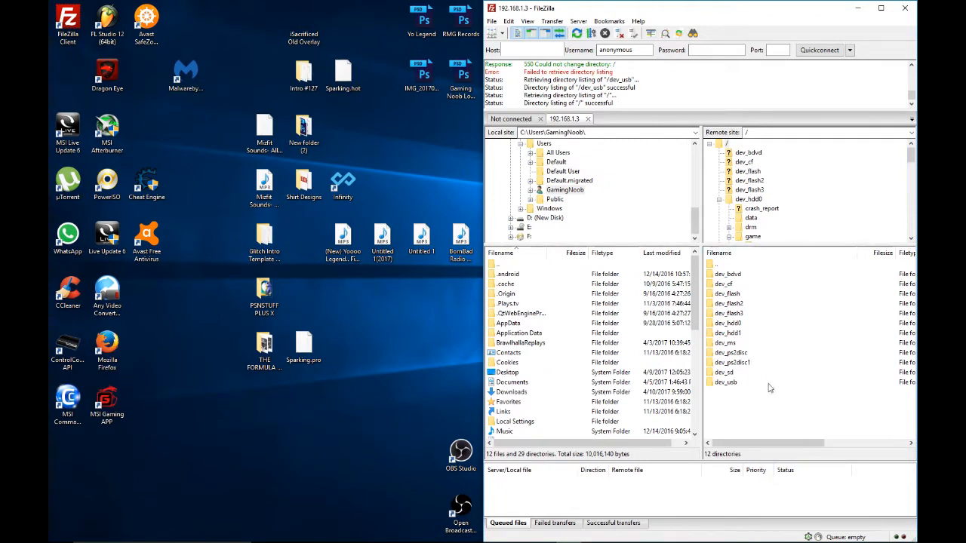
mouse_move(736, 312)
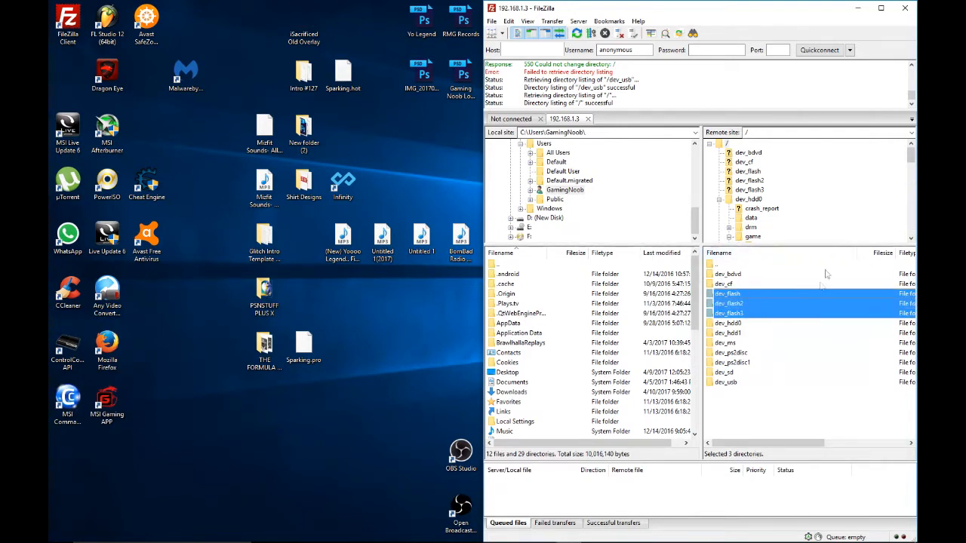
mouse_move(788, 341)
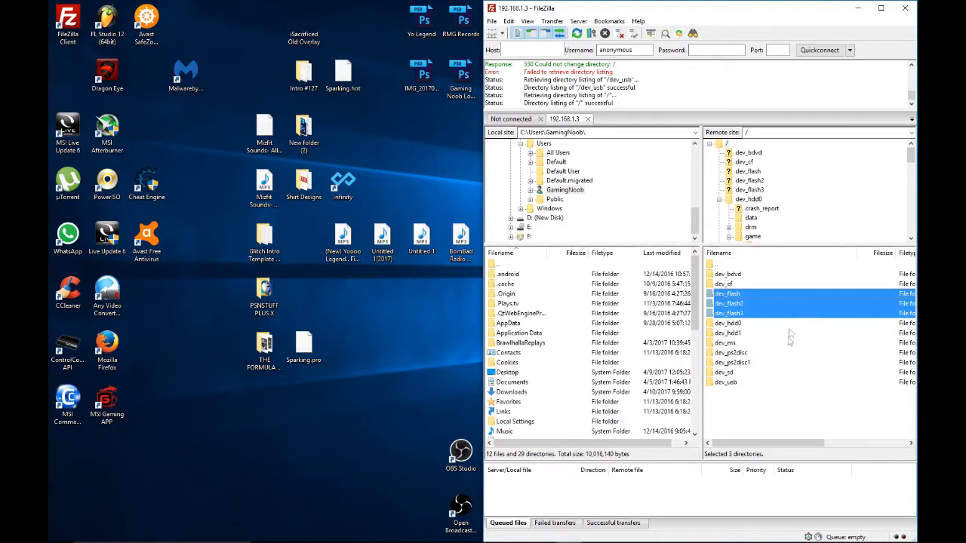
mouse_move(804, 401)
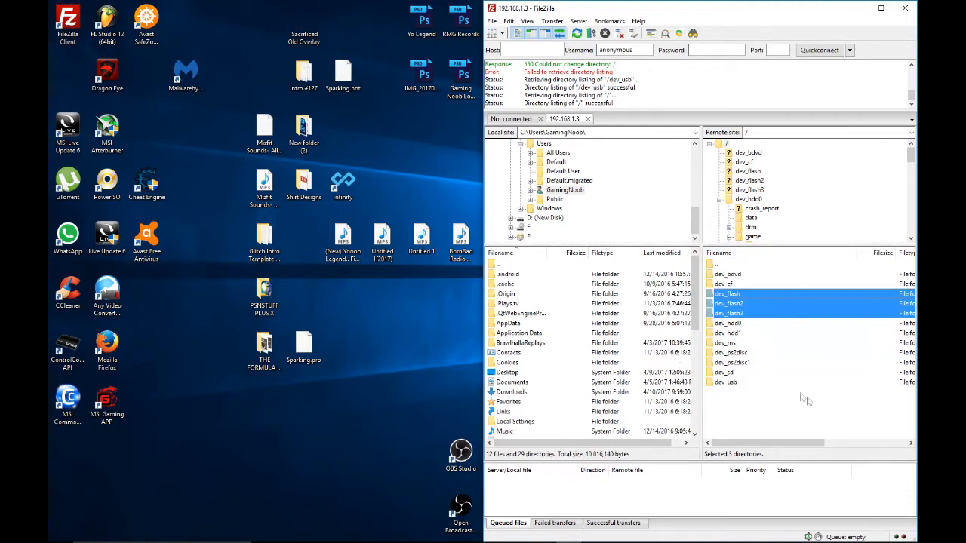
mouse_move(758, 425)
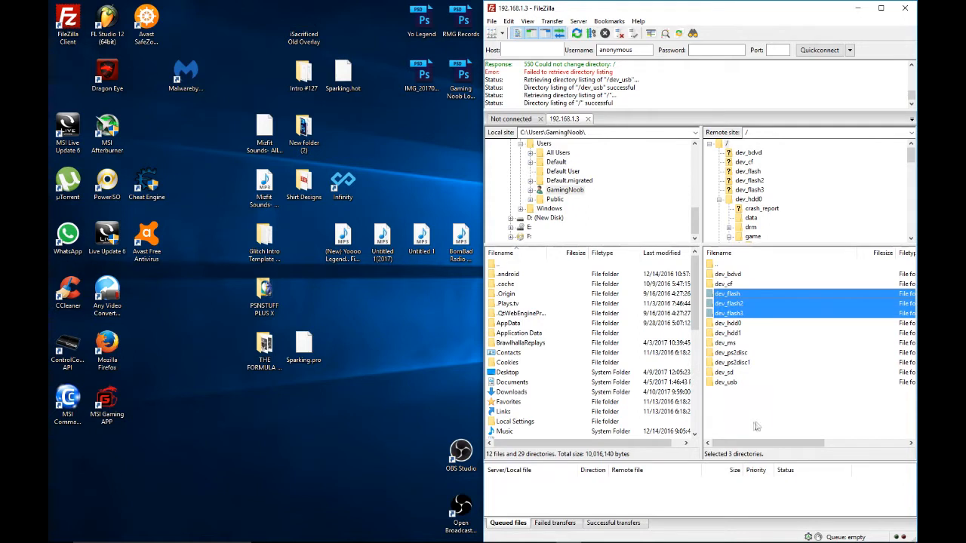
mouse_move(740, 442)
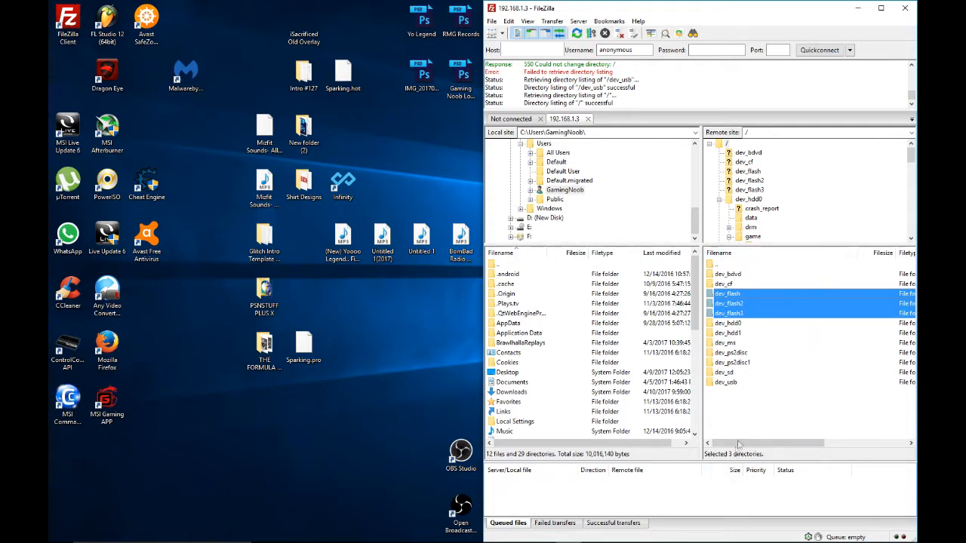
mouse_move(742, 386)
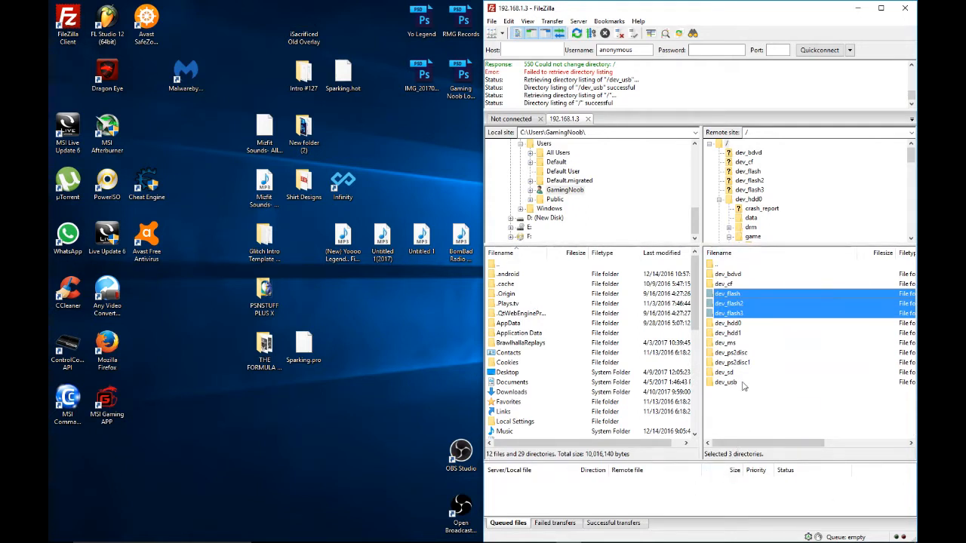
Enter the PS3's dev_usb drive on the remote side
left_click(724, 382)
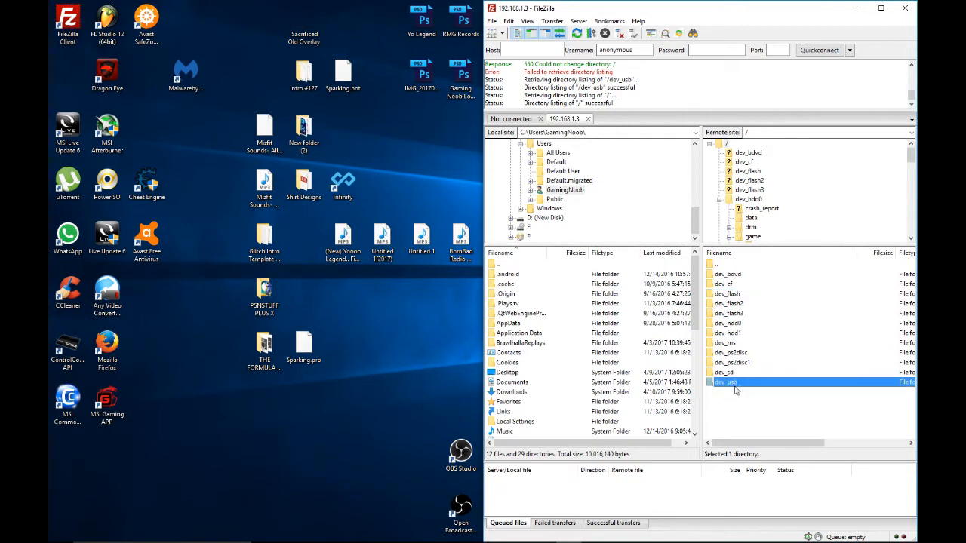
mouse_move(736, 385)
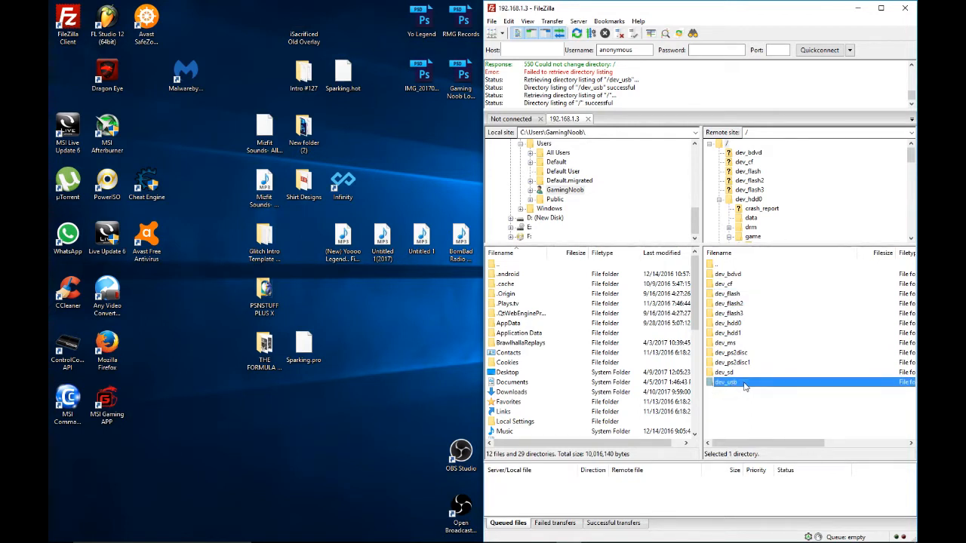
double_click(724, 382)
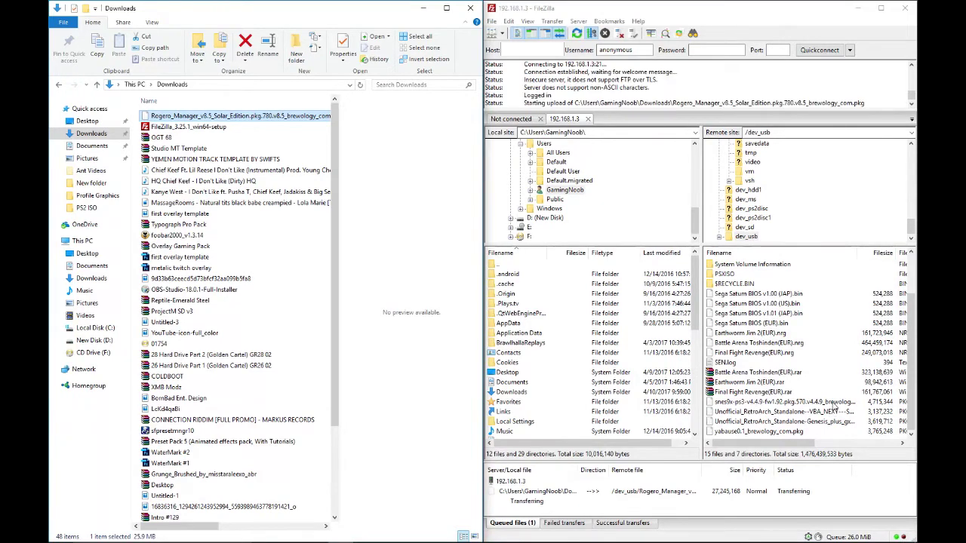
mouse_move(827, 408)
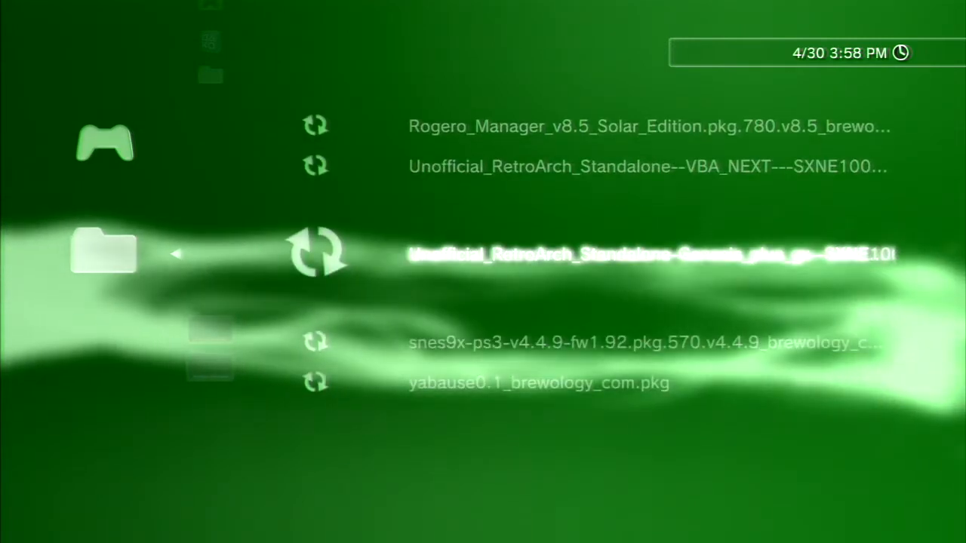
Browse to Game > Install Package Files listing yabause0.1_brewology_com.pkg
scroll("down", 3)
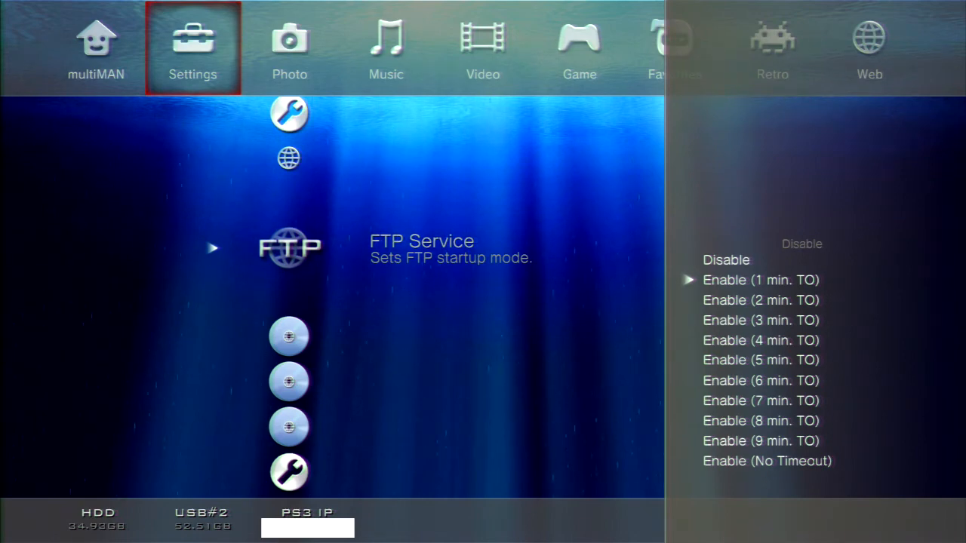
Move to the FTP Service entry in multiMAN Settings
key("down")
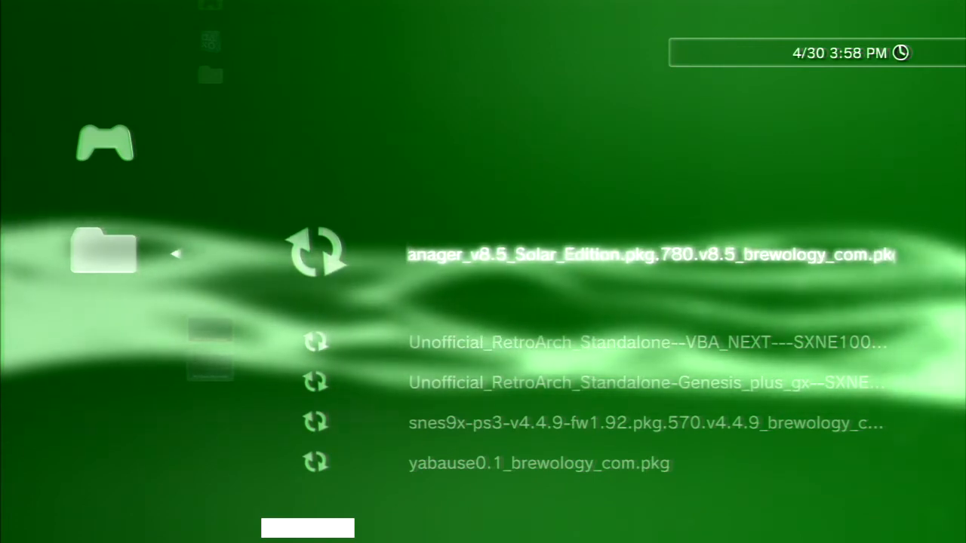
Scroll through the package list and return to the Game column
key("DOWN")
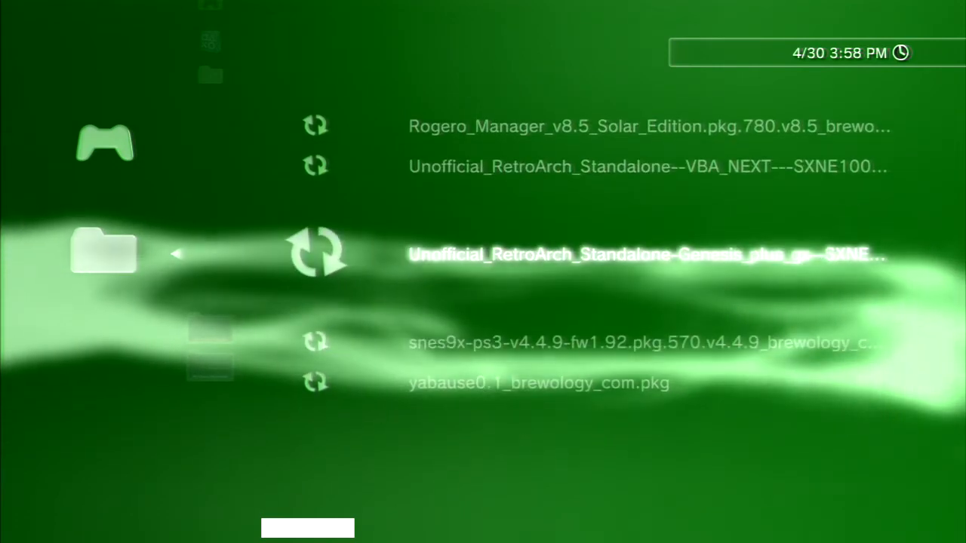
scroll("down", 3)
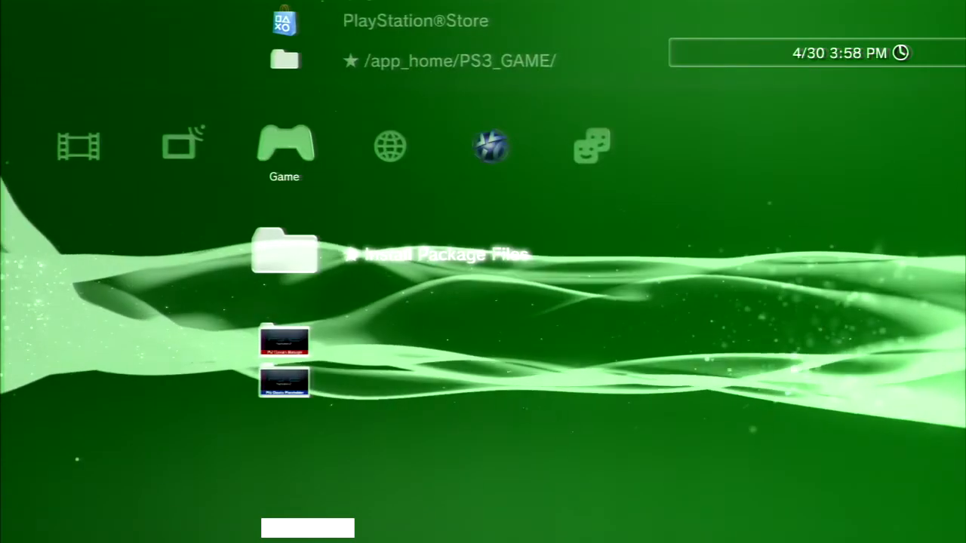
left_click(284, 251)
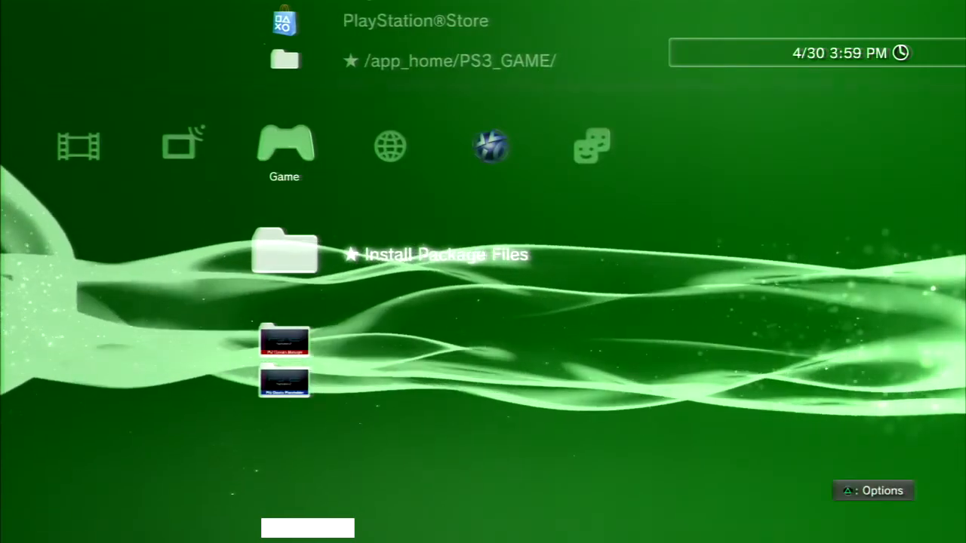